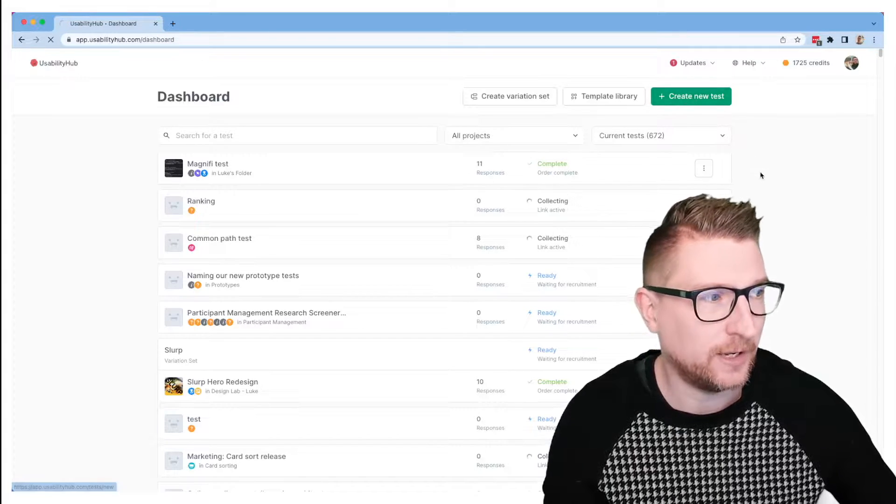
Create a new test and add a Card sort section with default closed sorting.
click(691, 96)
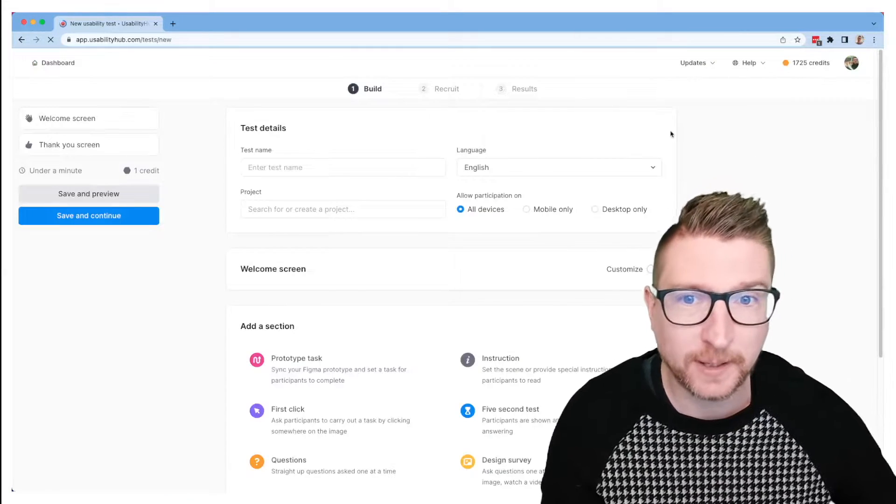
scroll(down, 3)
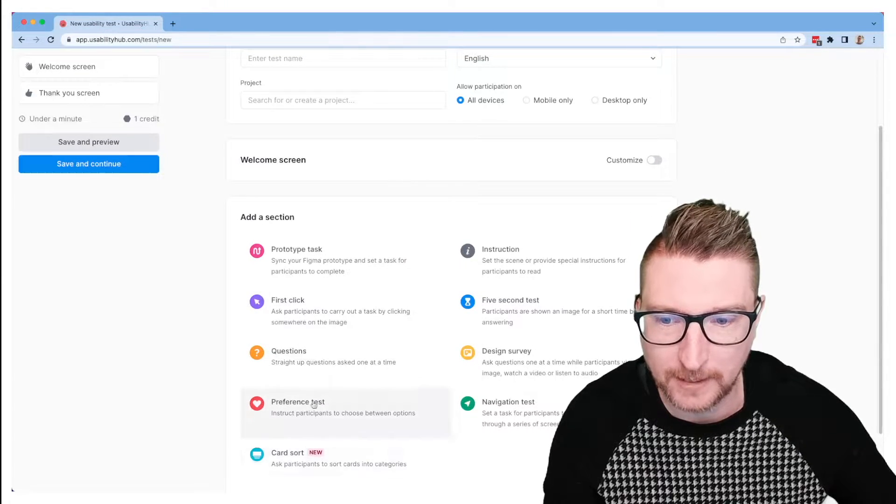
scroll(down, 3)
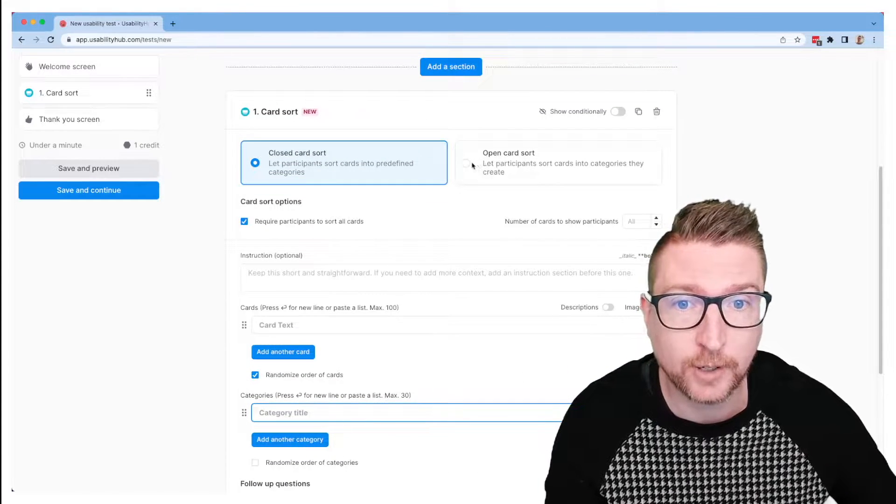
Switch the card sort to Open sorting and add sports cards like Football, Basketball, Rugby.
click(466, 163)
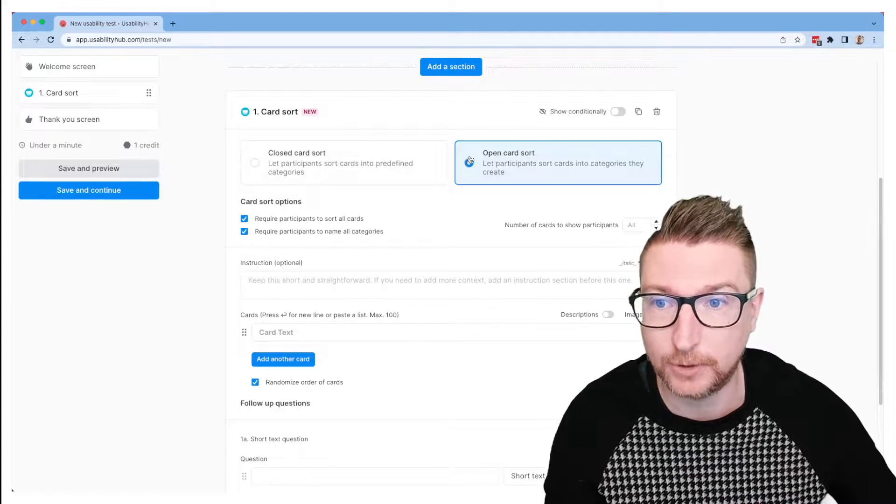
click(468, 162)
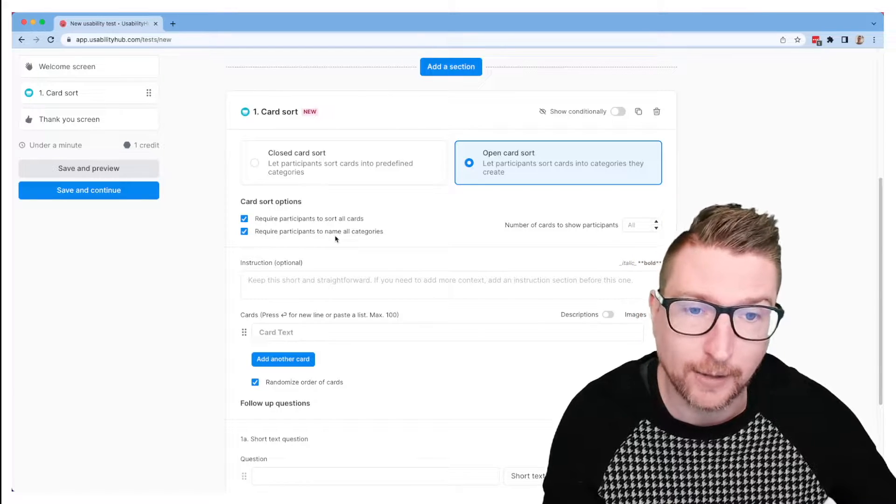
mouse_move(541, 239)
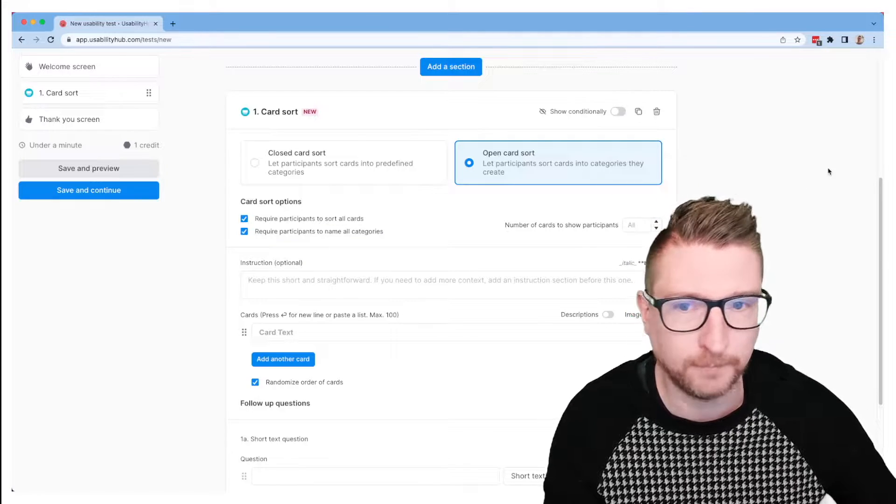
scroll(down, 3)
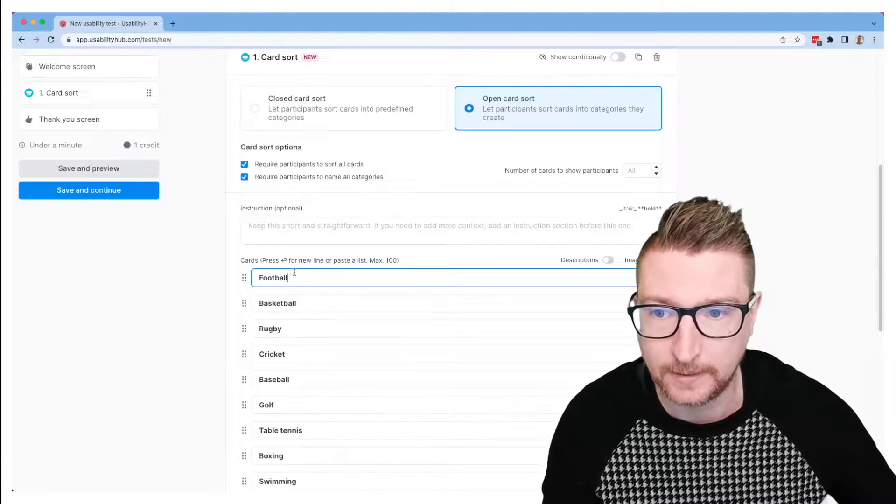
Check the card list runs through Cycling, Horse racing, Weight lifting and Snowboarding.
scroll(down, 3)
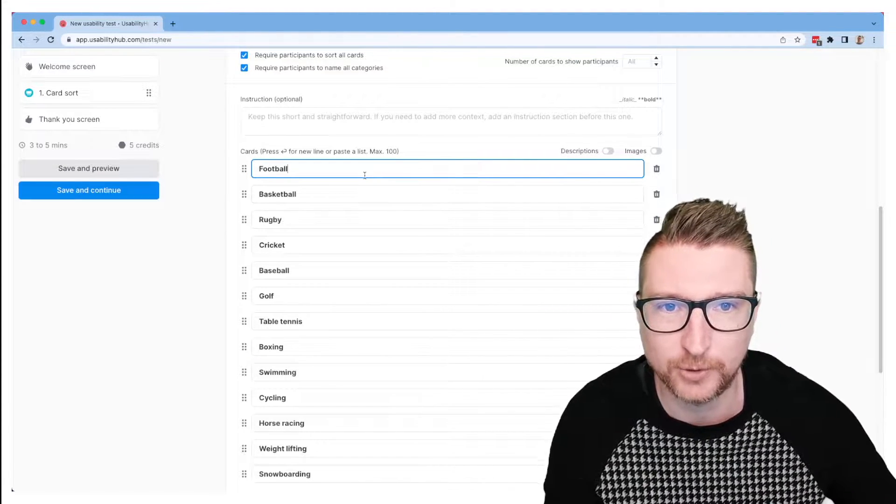
Enter the instruction 'Please group the sports in a way that makes sense to you.'.
text(P)
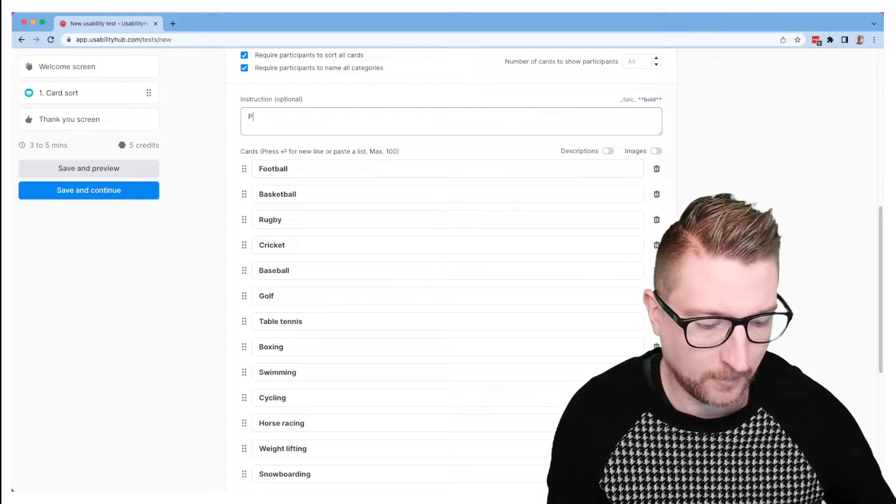
text(lease group the sports in a way that makes s)
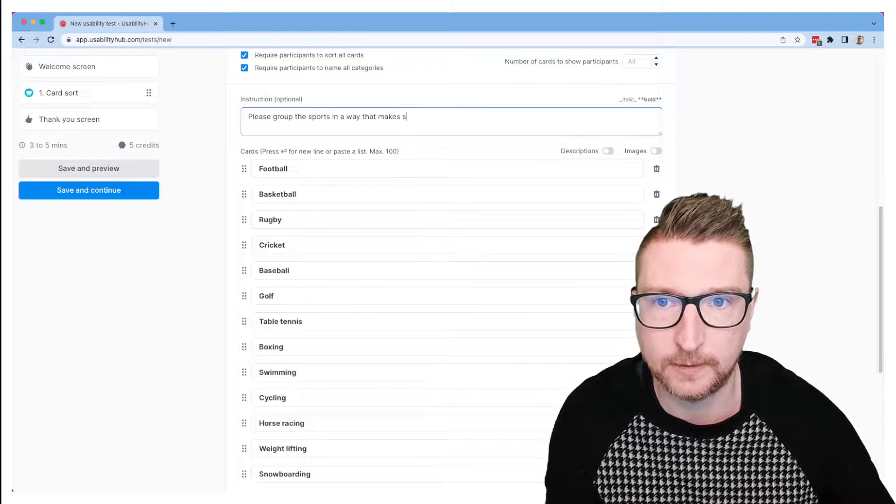
text(ense to you.)
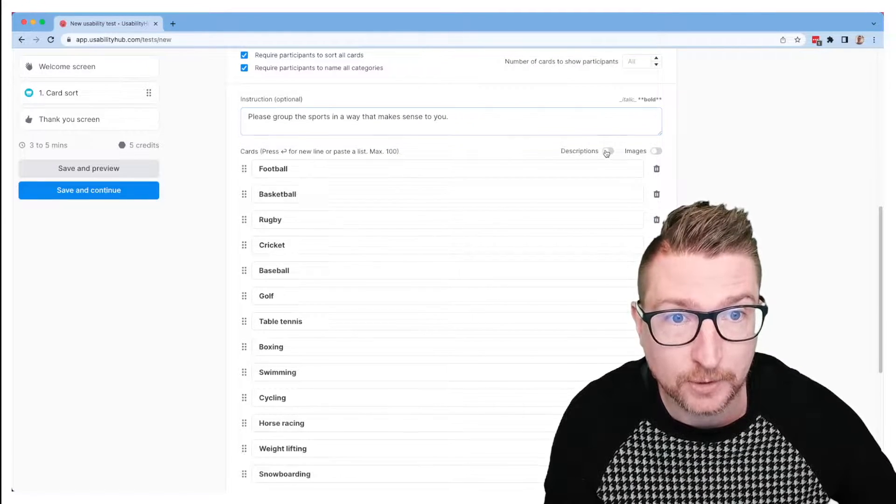
Toggle card descriptions and images on, turn images back off, and review the cards.
click(607, 151)
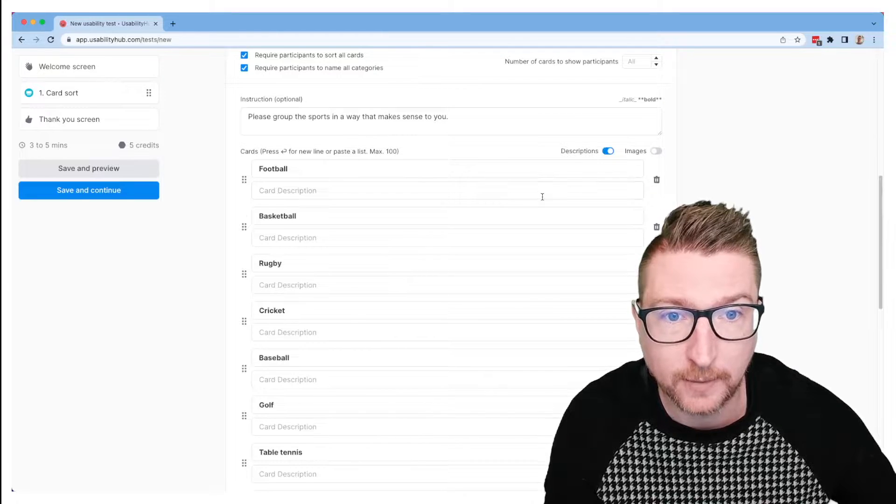
click(656, 150)
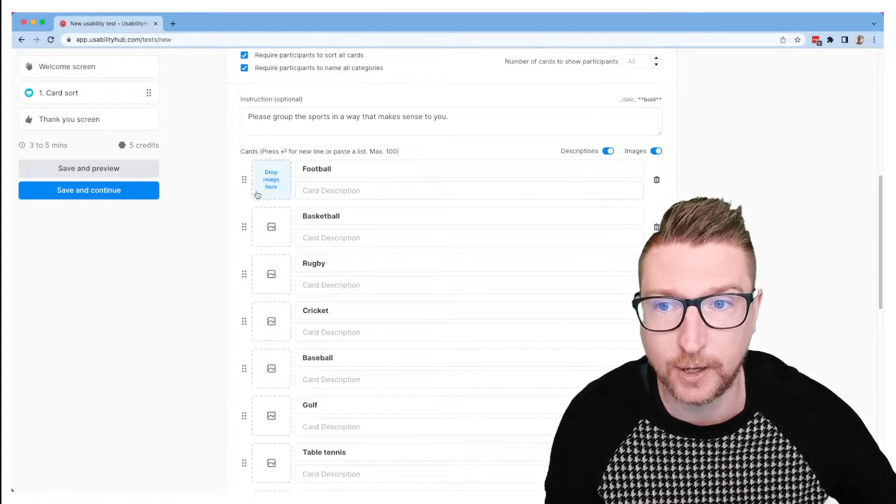
mouse_move(433, 204)
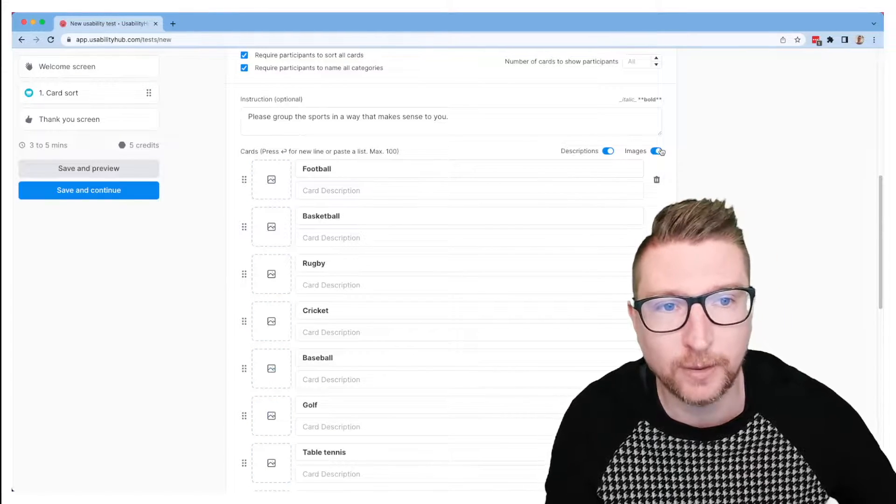
click(656, 151)
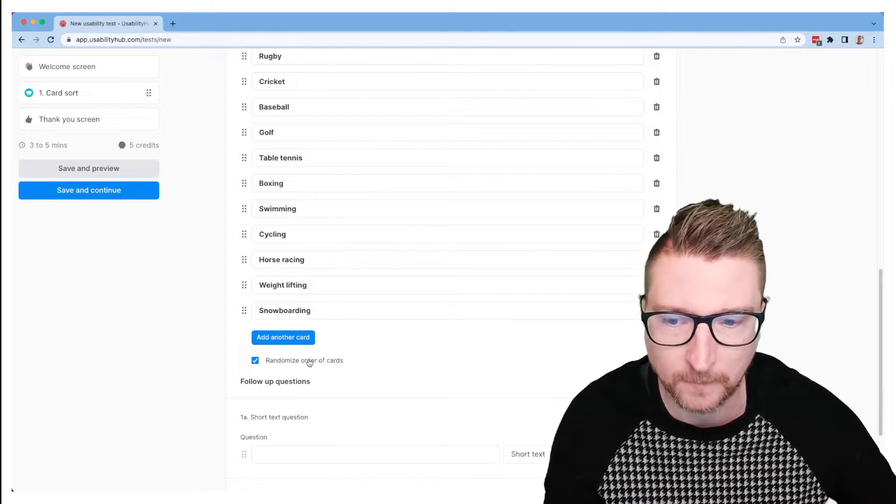
scroll(down, 3)
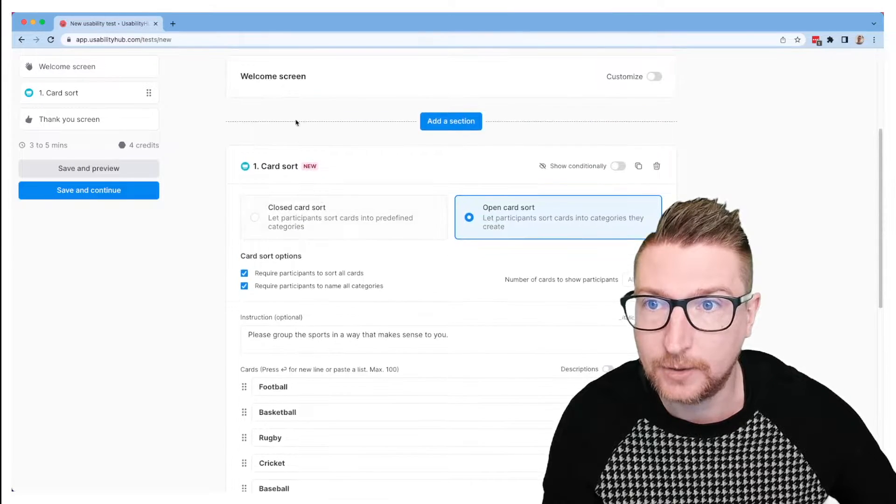
Name the test 'Sports card sort' and save it to open the participant preview.
scroll(up, 3)
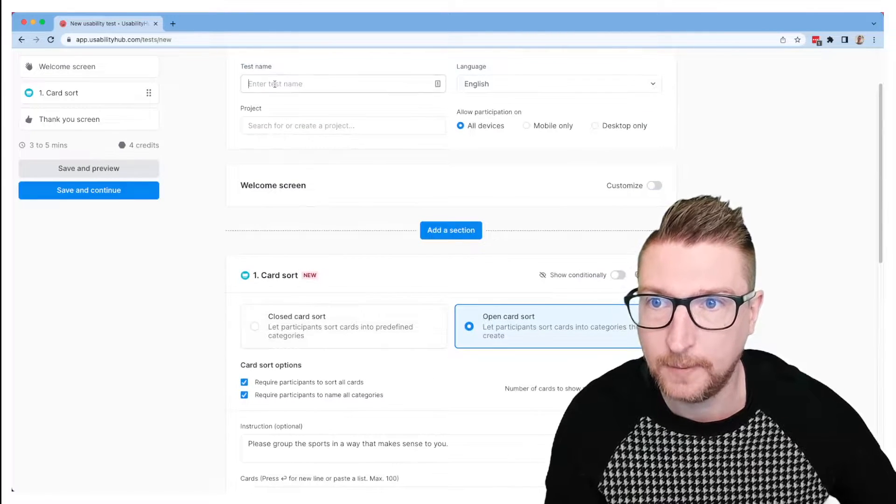
text(Sports card sort)
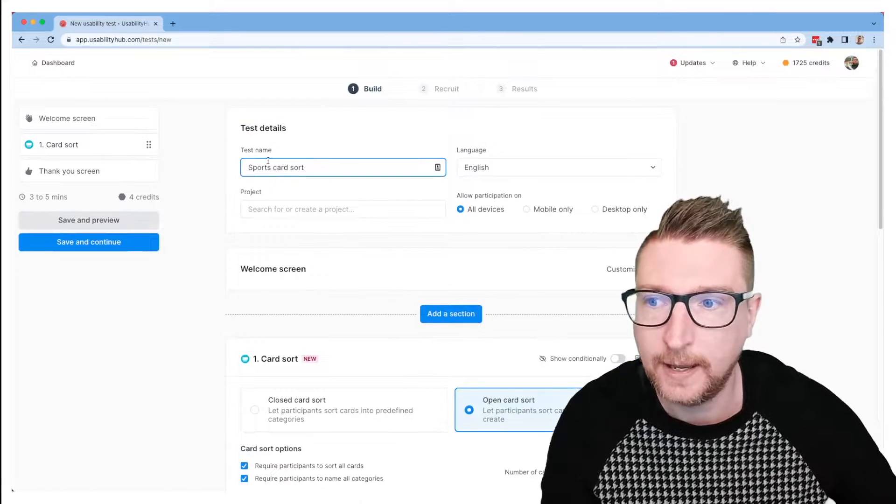
click(280, 24)
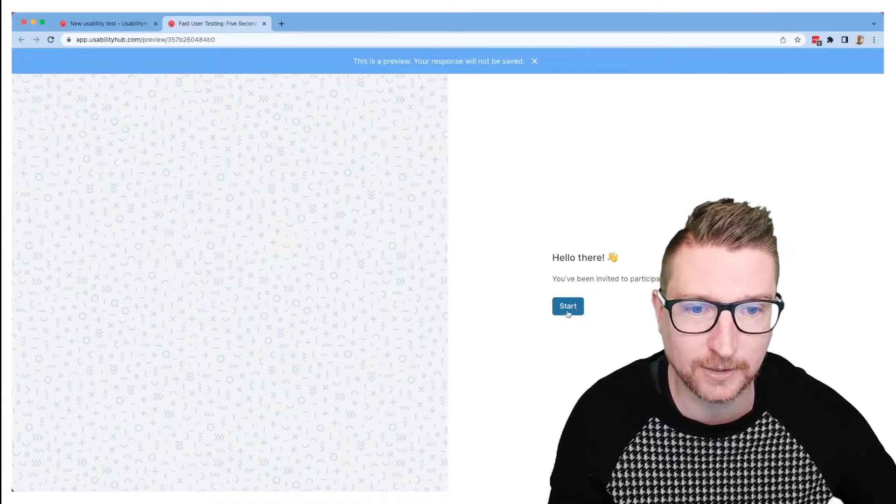
Start the preview as a participant and move past the instructions into sorting.
click(567, 306)
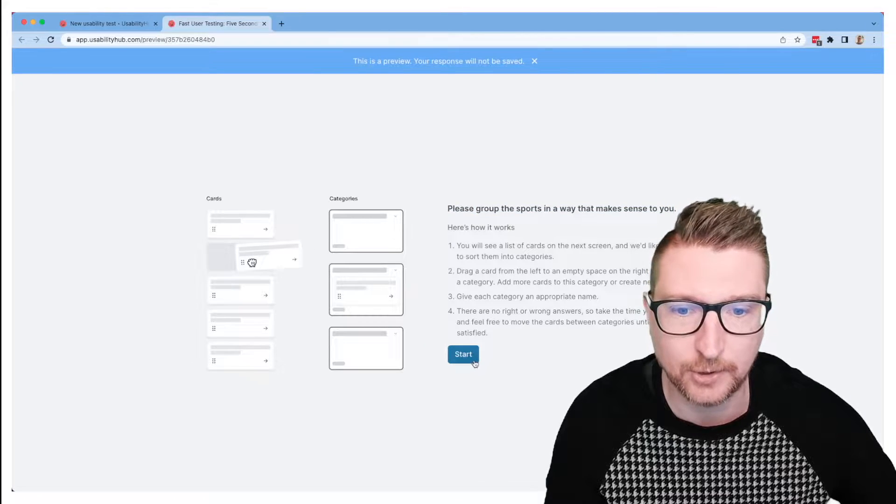
click(463, 353)
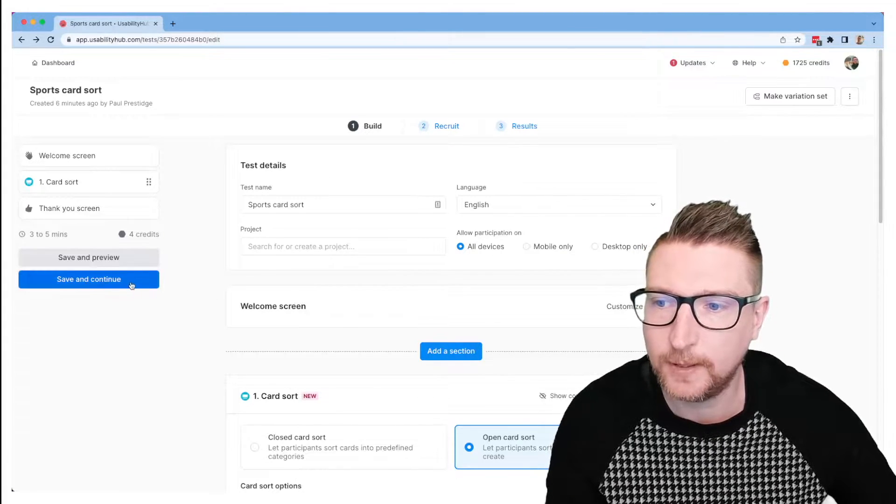
Save the test, continue to Recruit, and open the panel order form.
click(88, 280)
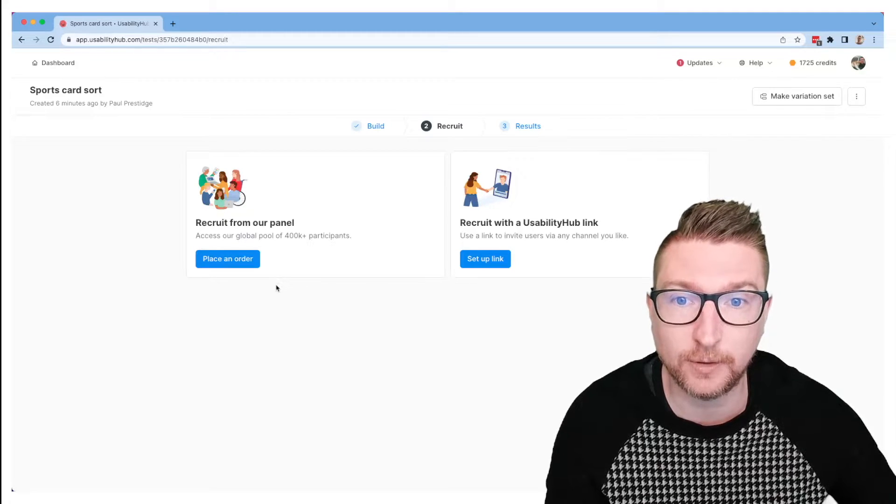
mouse_move(273, 282)
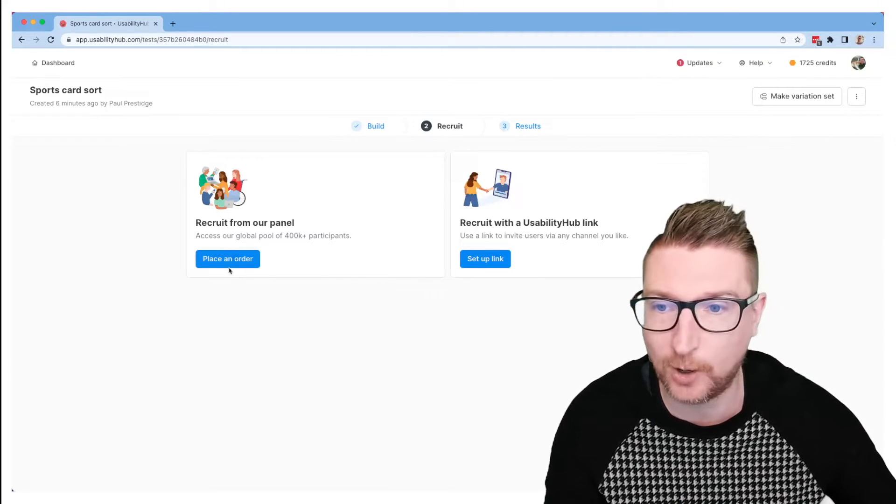
click(227, 259)
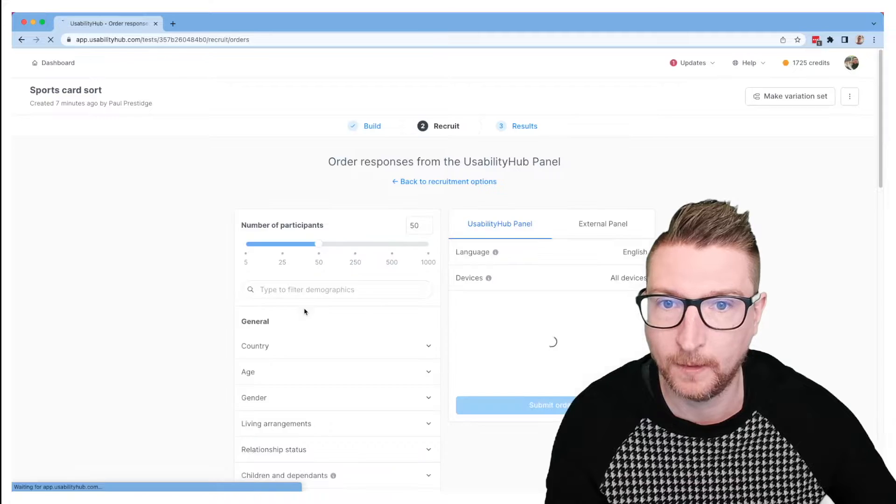
Submit a panel order for 30 responses and go to the card sort results.
scroll(down, 3)
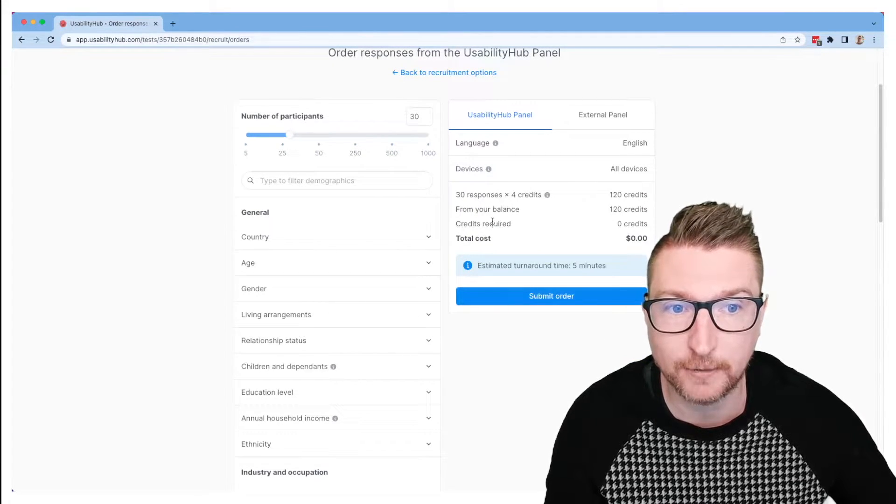
scroll(down, 3)
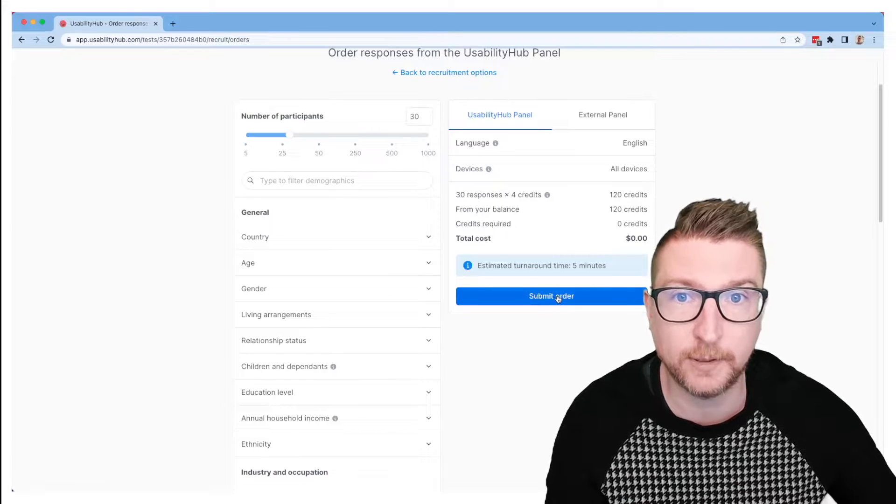
click(550, 296)
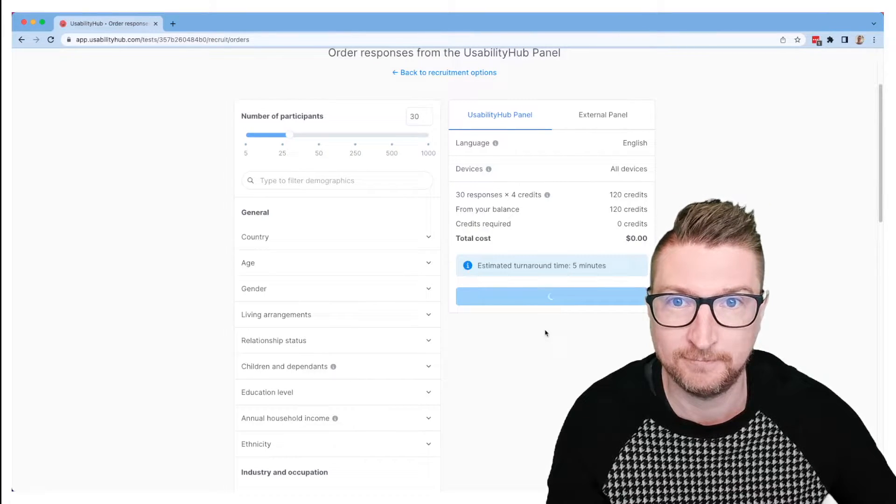
click(550, 296)
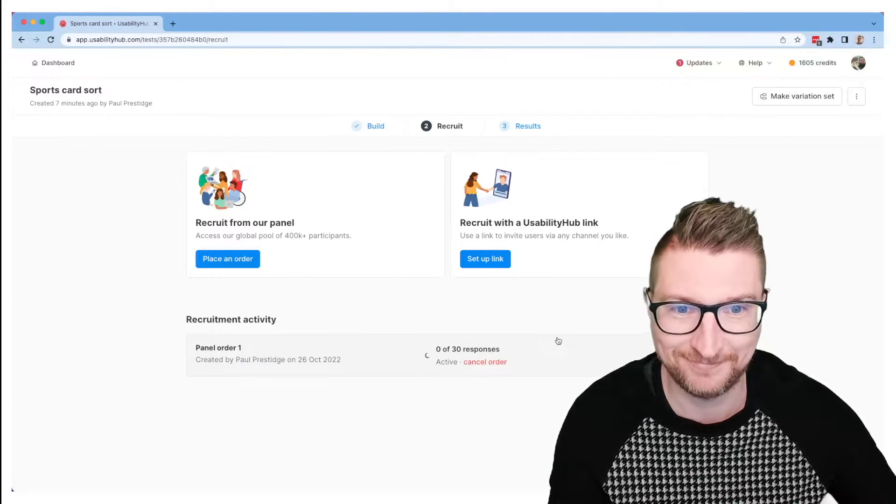
click(527, 125)
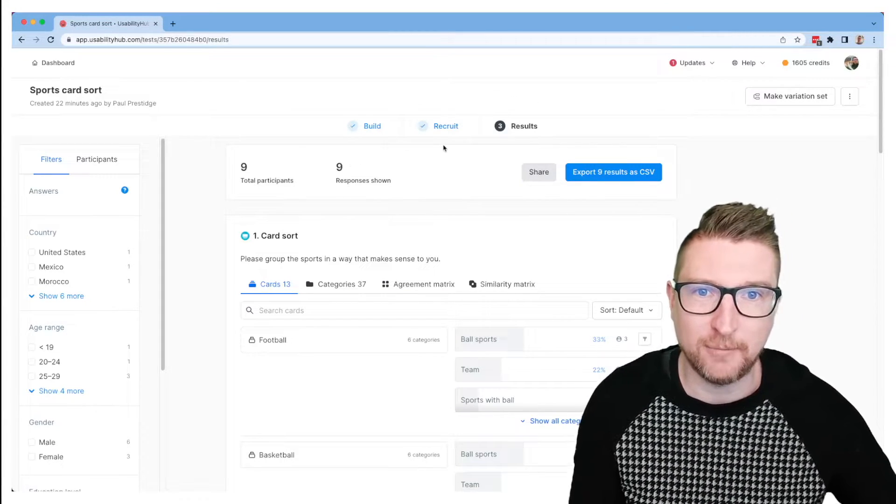
mouse_move(612, 230)
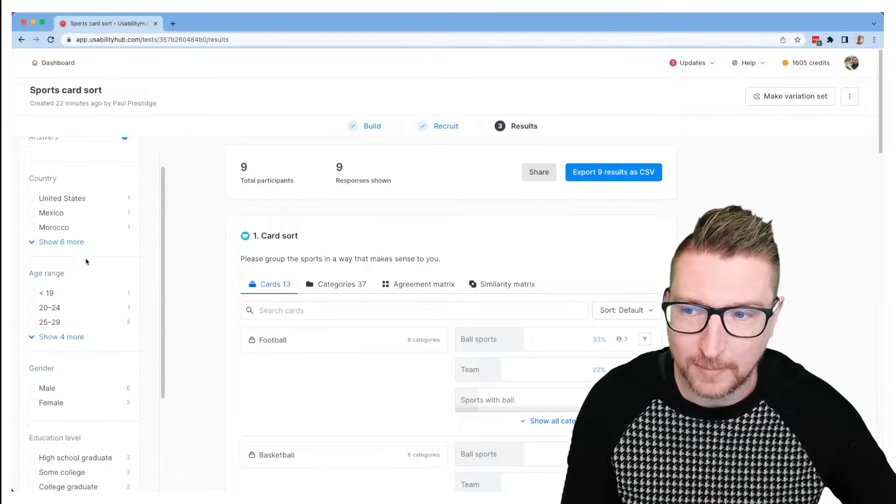
Scroll the Filters sidebar and show the nine individual participants.
scroll(down, 3)
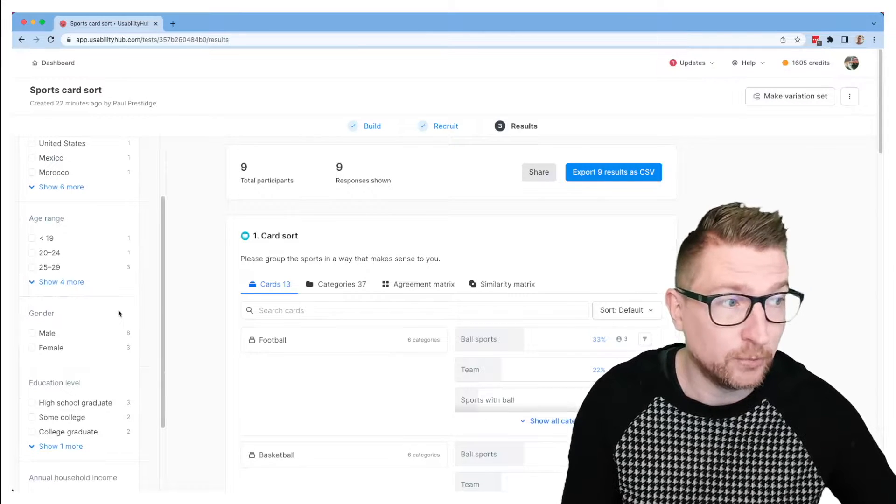
click(96, 159)
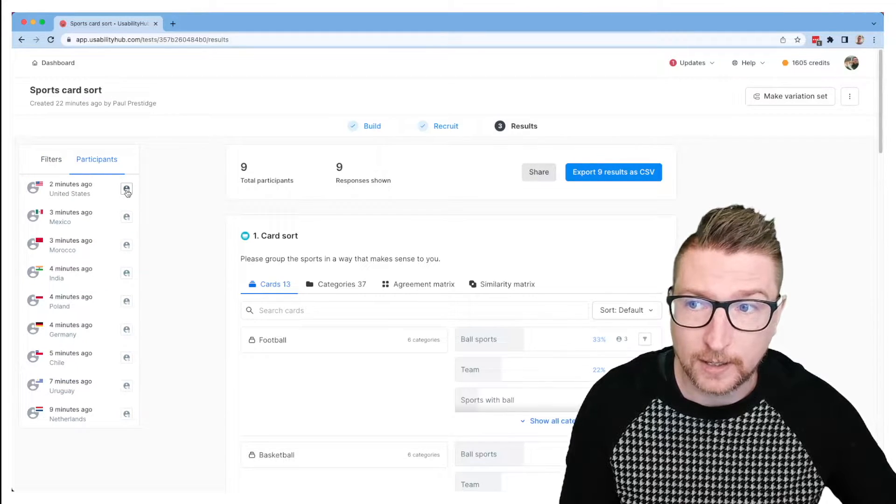
click(127, 190)
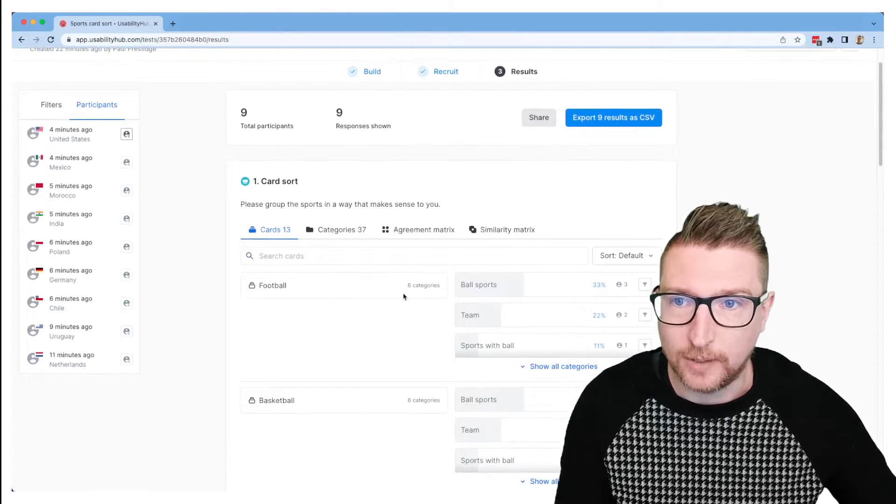
scroll(down, 3)
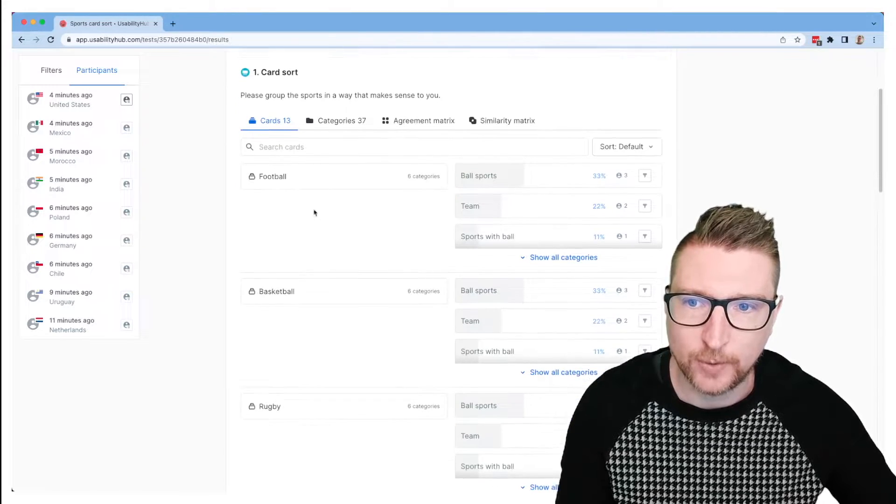
double_click(272, 175)
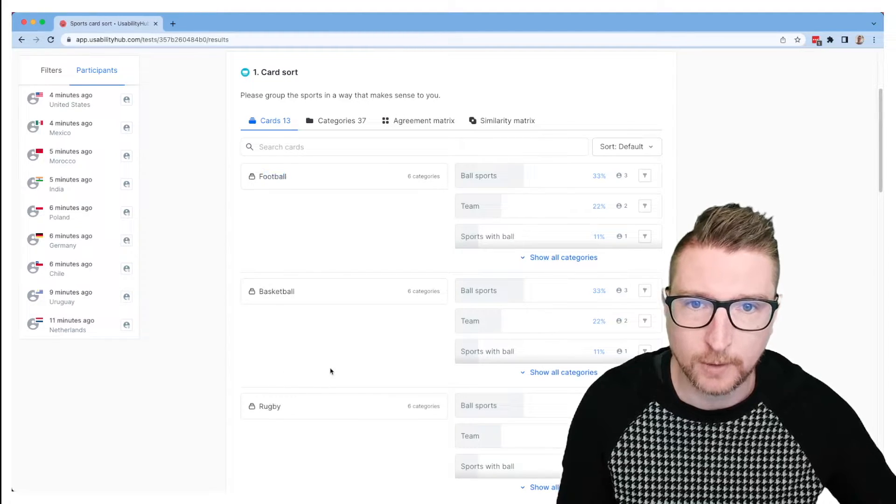
mouse_move(516, 176)
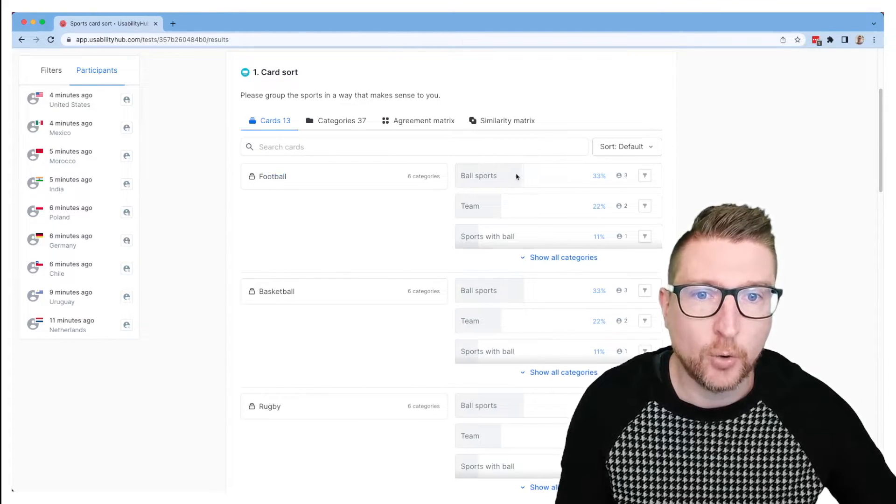
mouse_move(497, 182)
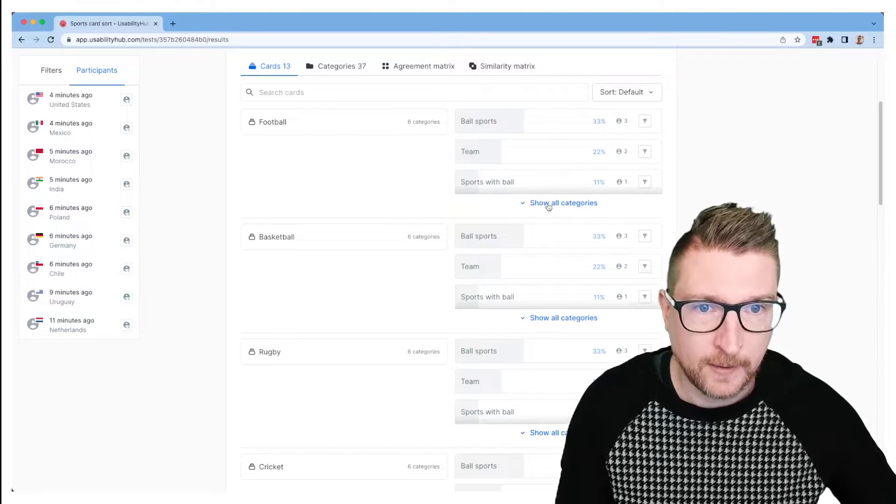
click(563, 203)
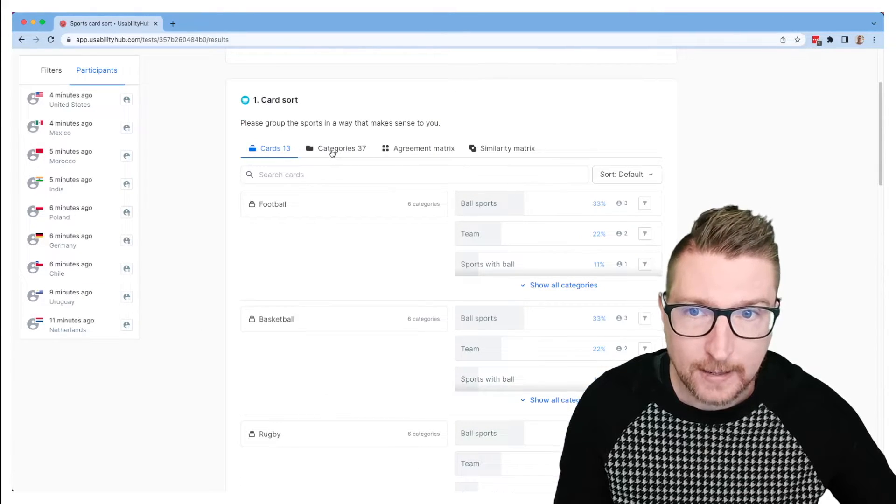
Review the 37 participant categories, including Ball sports, Fitness and No-ball sports.
click(341, 148)
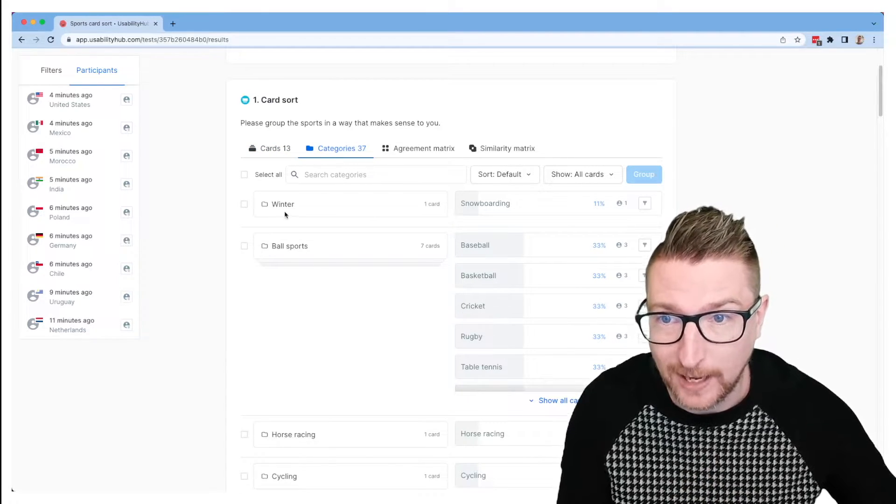
mouse_move(507, 272)
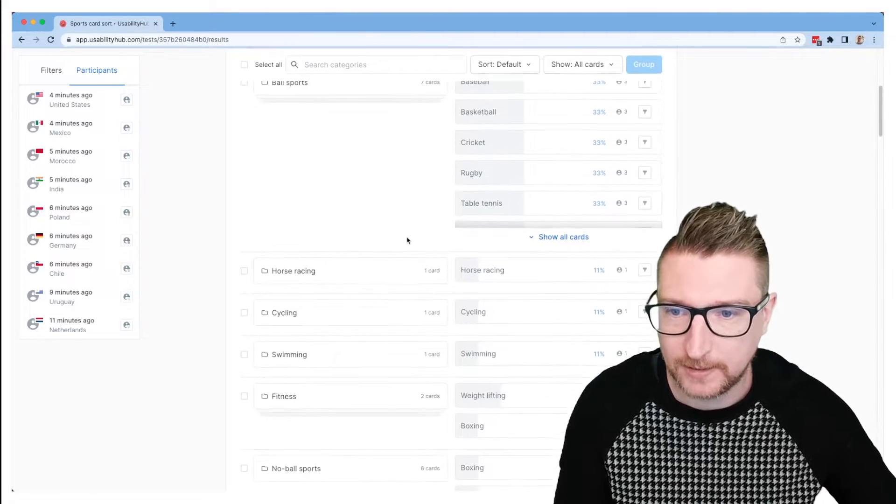
scroll(down, 3)
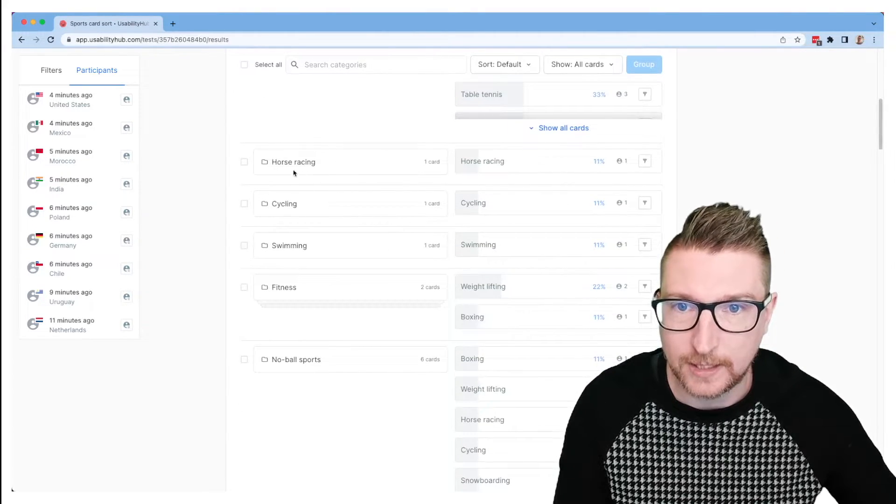
double_click(292, 162)
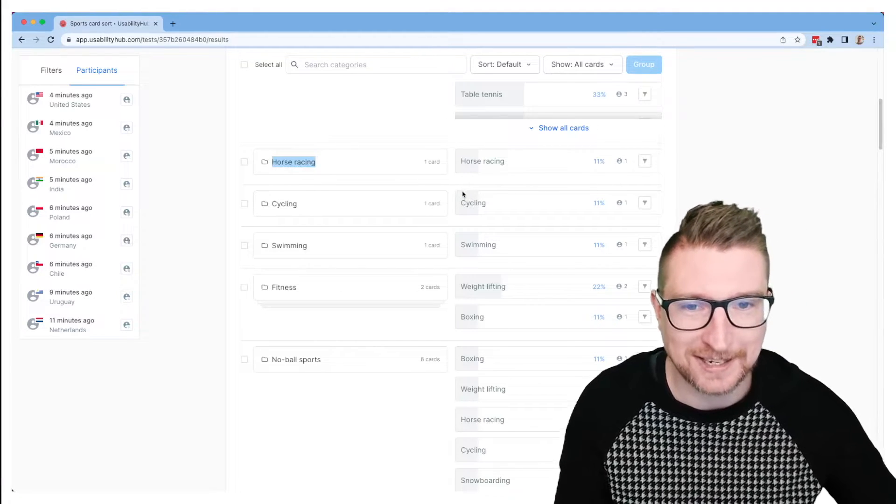
scroll(down, 3)
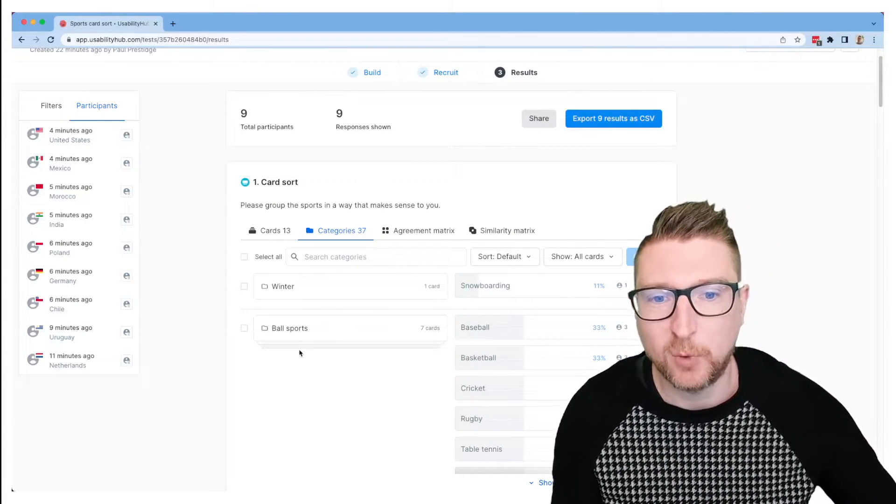
mouse_move(322, 384)
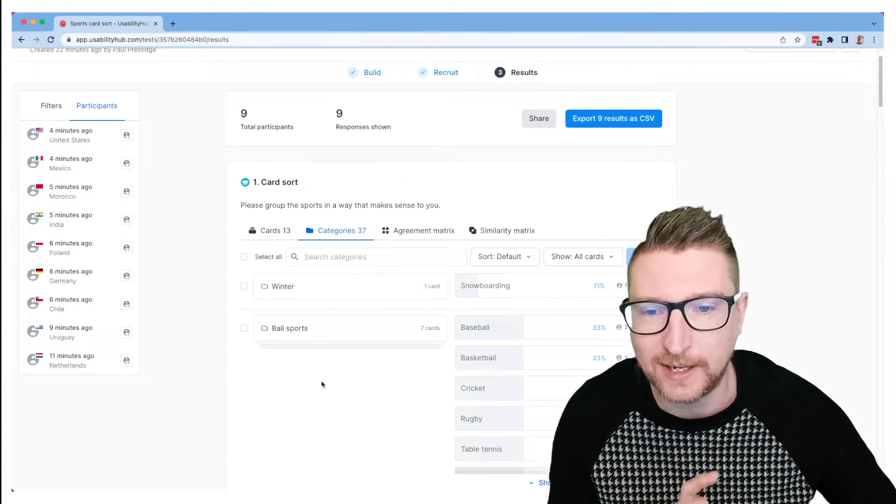
scroll(down, 3)
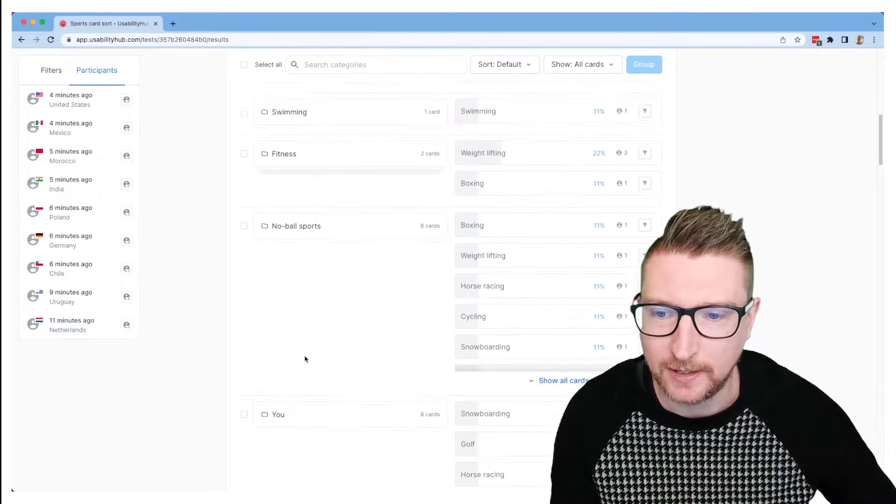
scroll(down, 3)
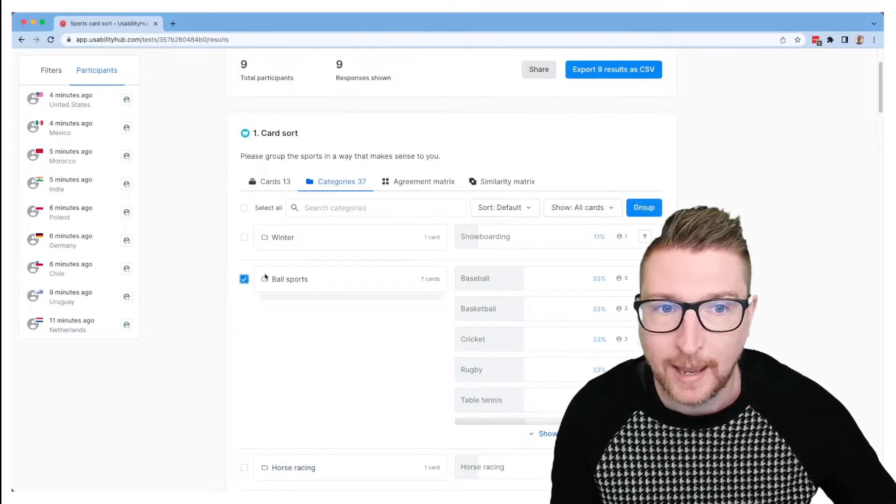
Group the duplicate ball-sports categories into one 'Ball sports' category holding 7 cards.
click(644, 207)
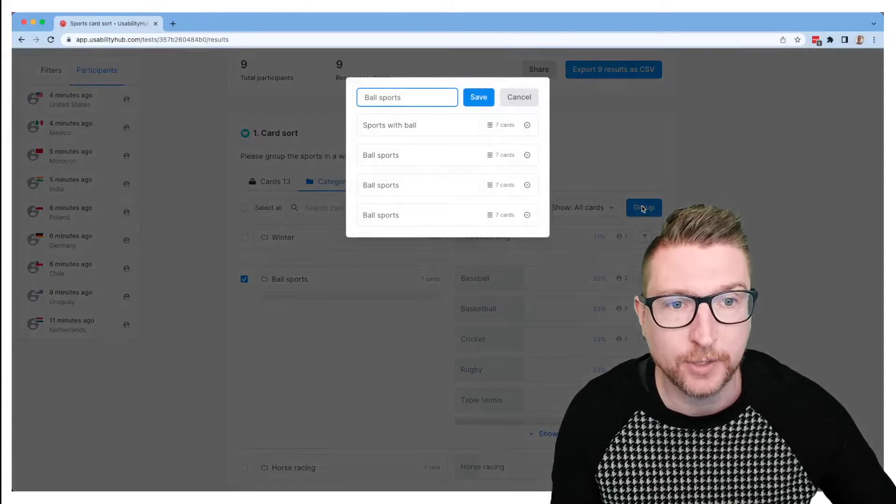
mouse_move(588, 196)
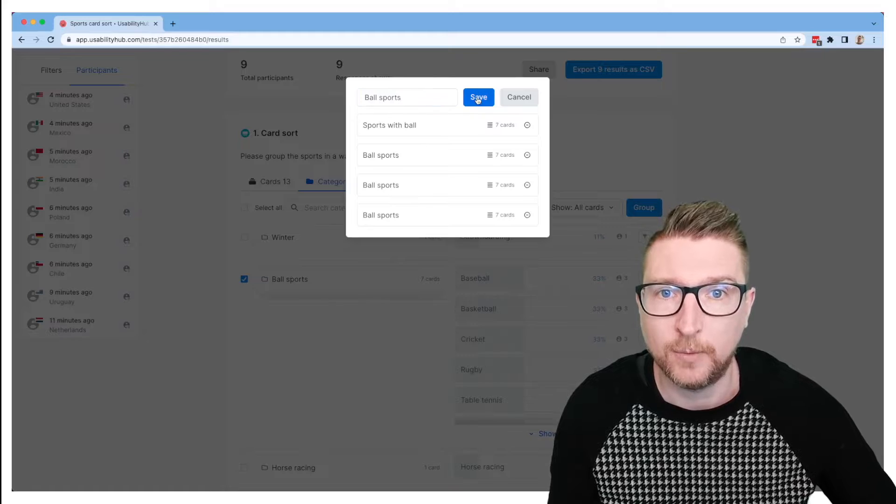
click(478, 97)
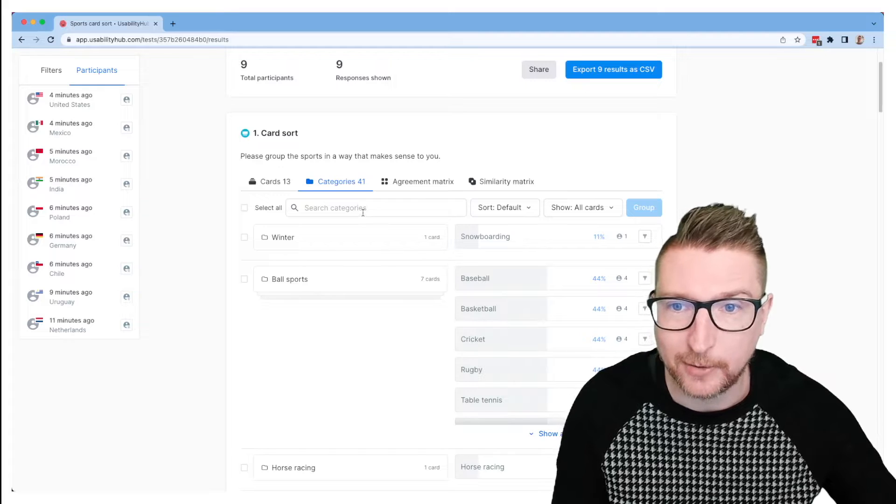
text(ball)
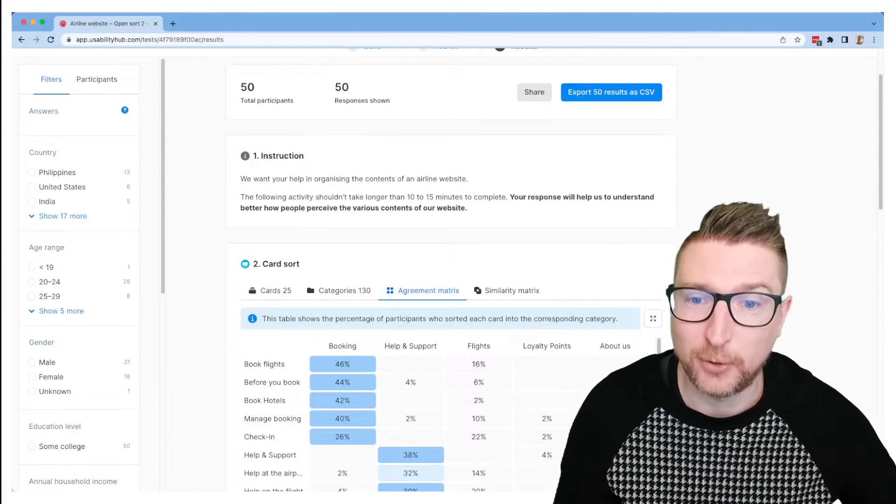
mouse_move(387, 221)
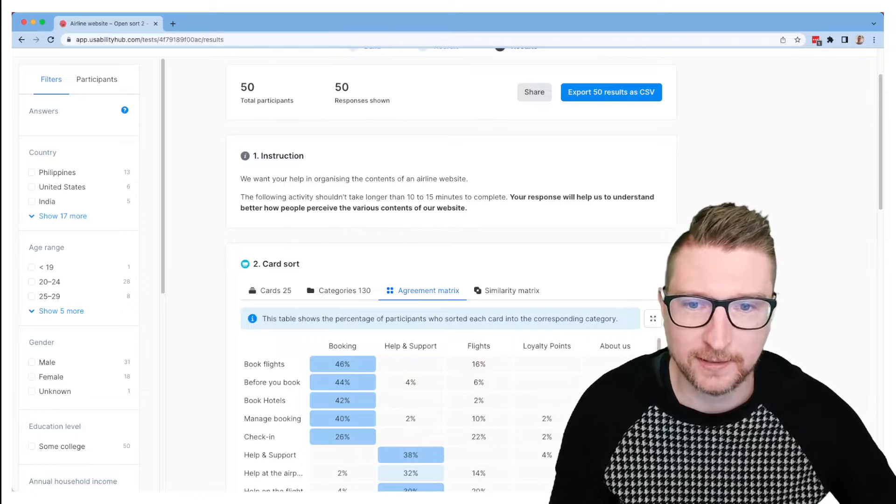
scroll(down, 3)
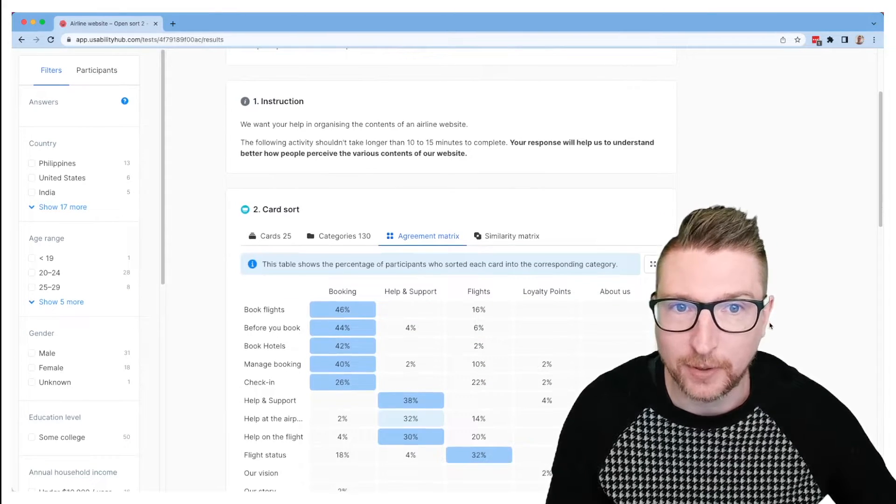
scroll(down, 3)
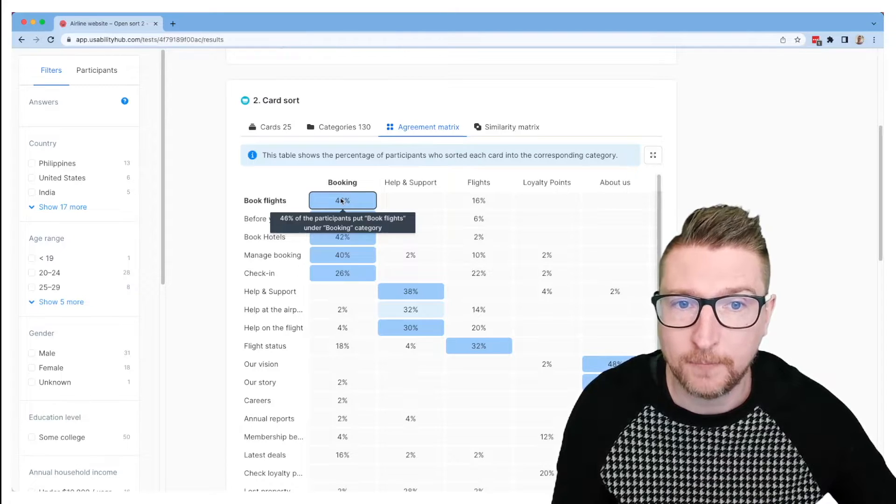
mouse_move(478, 200)
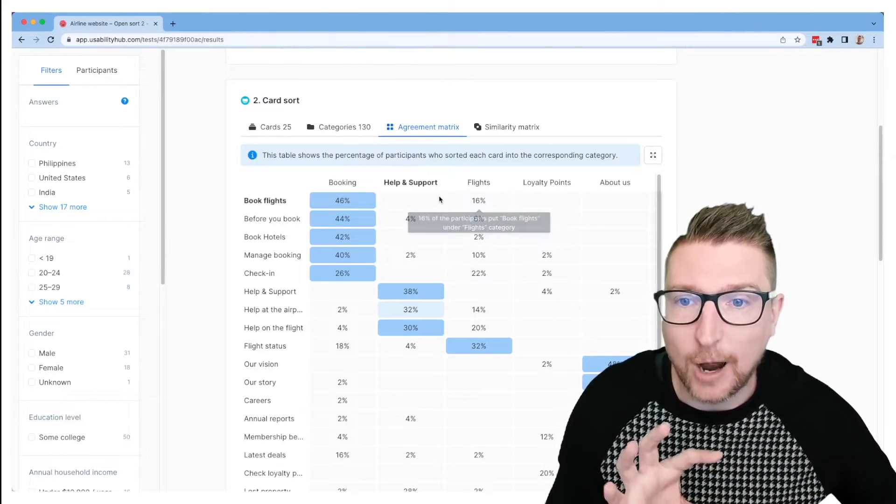
mouse_move(342, 218)
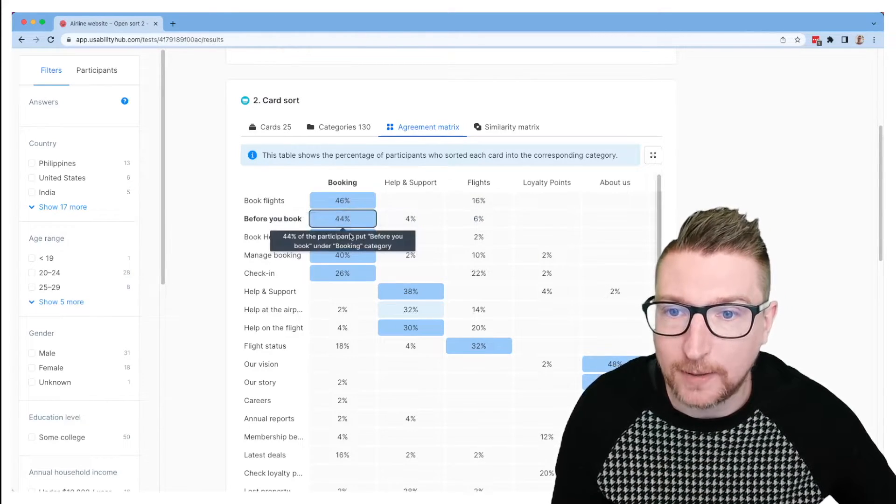
mouse_move(342, 201)
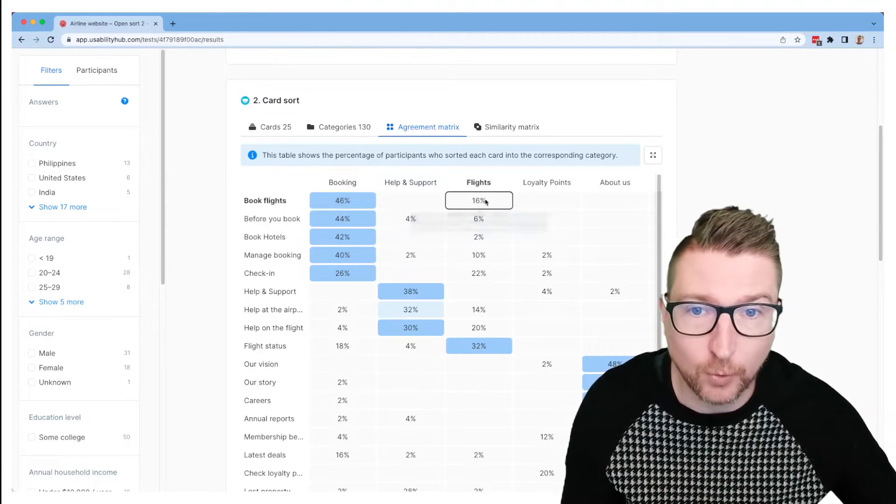
scroll(down, 3)
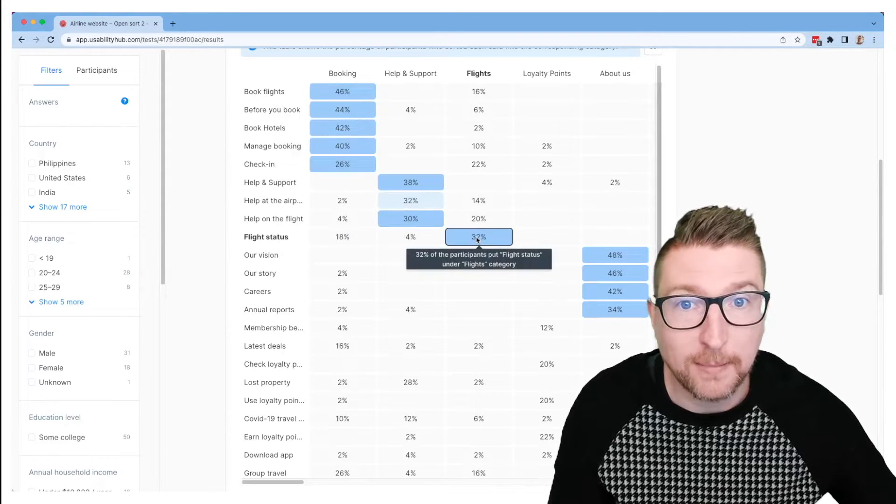
mouse_move(629, 264)
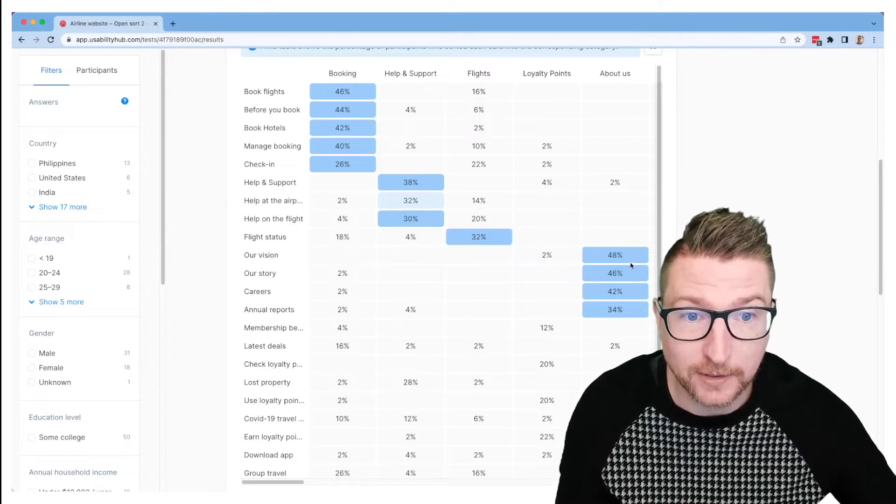
scroll(down, 3)
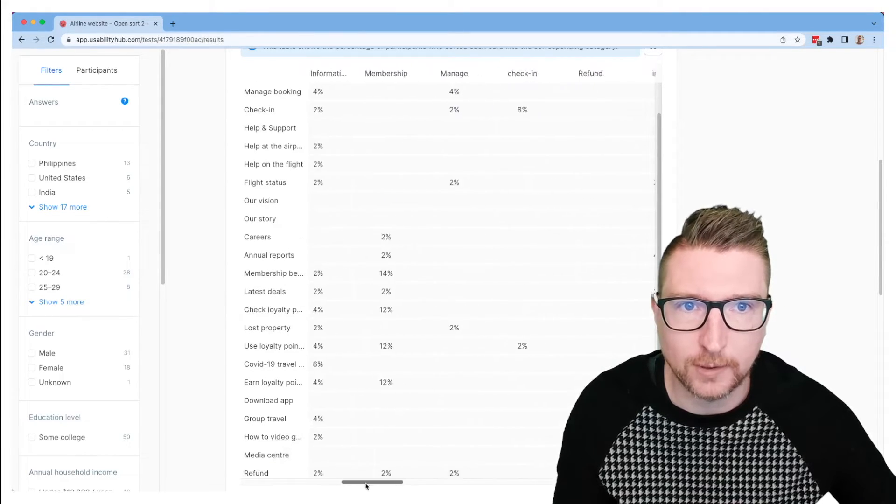
drag(371, 481, 529, 482)
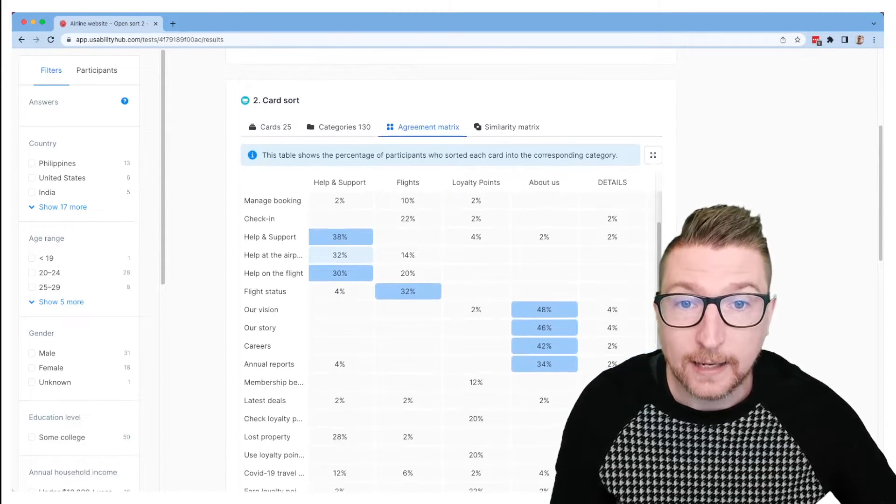
Open the similarity matrix and scroll through card-pair percentages, e.g. Our story with Our vision 76%.
click(512, 127)
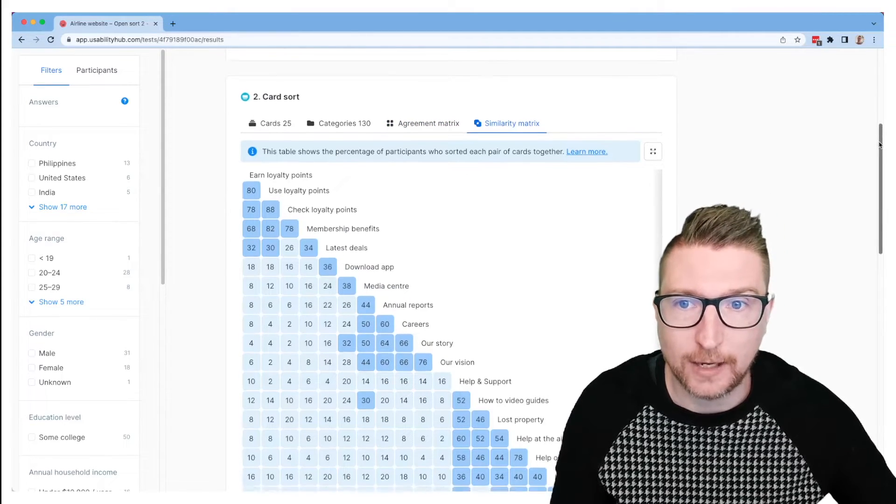
scroll(down, 3)
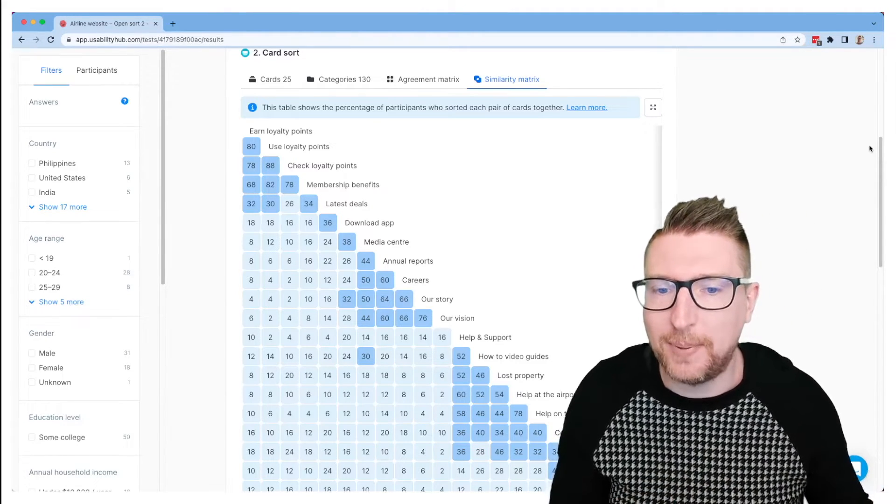
scroll(down, 3)
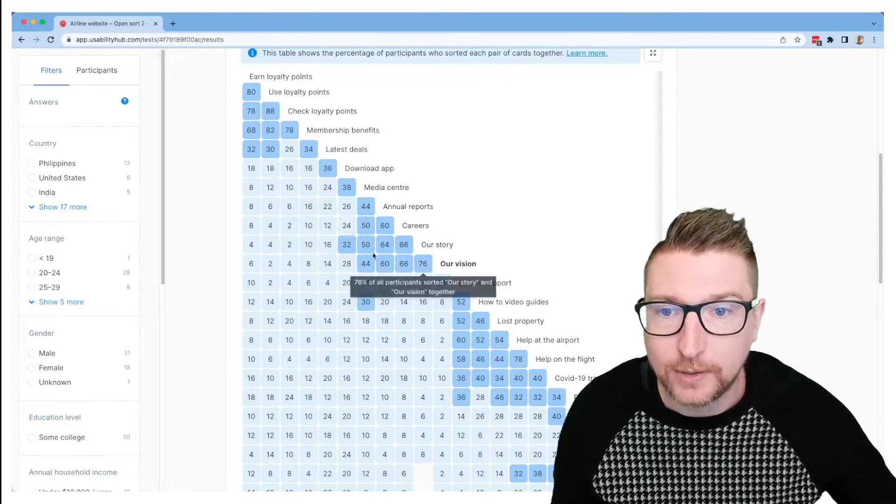
mouse_move(601, 232)
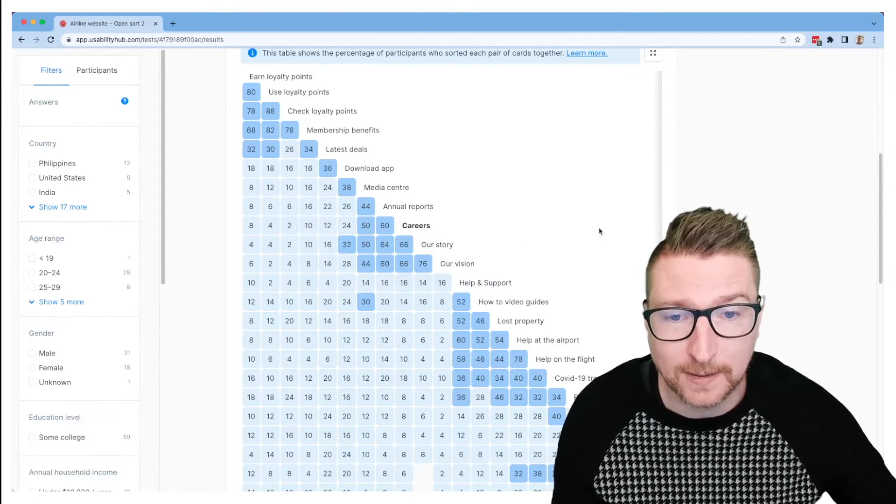
scroll(down, 3)
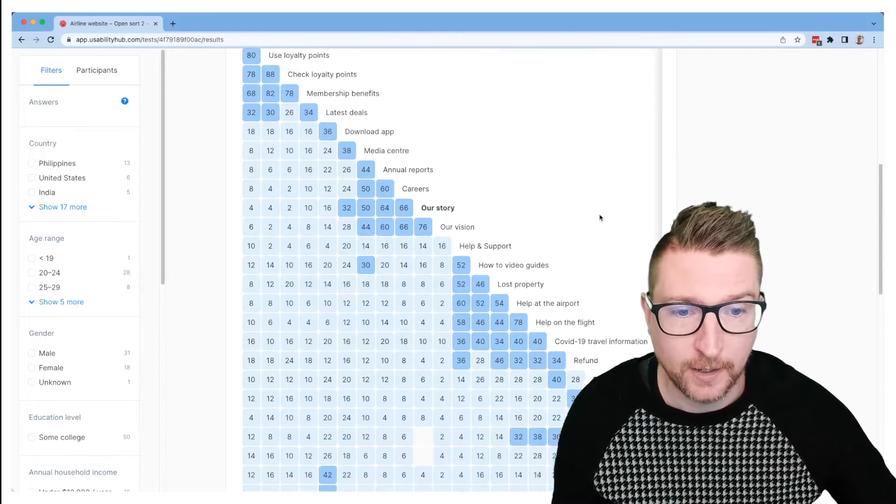
scroll(down, 3)
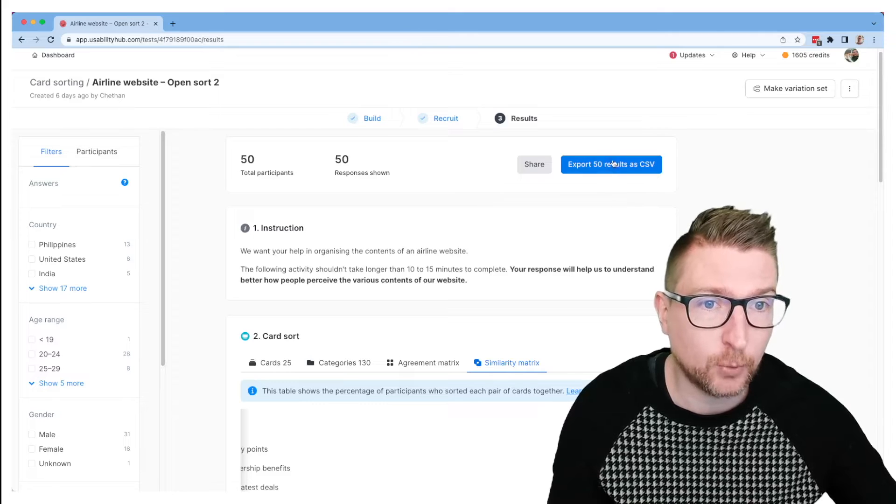
mouse_move(621, 227)
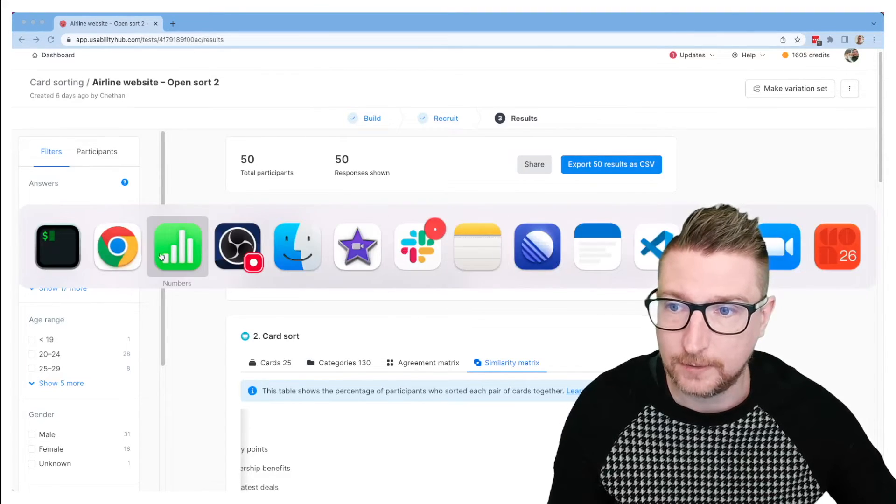
View the exported airline results CSV in Numbers and select the Travel Information label cell.
click(178, 247)
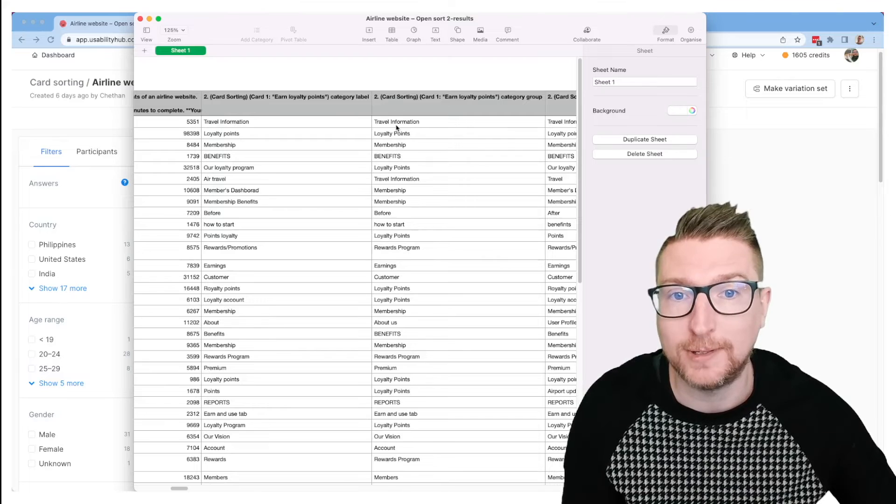
click(286, 122)
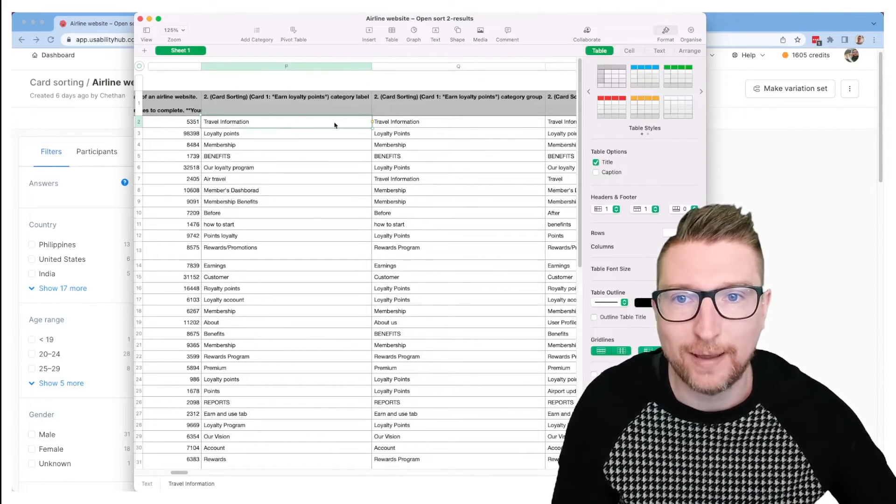